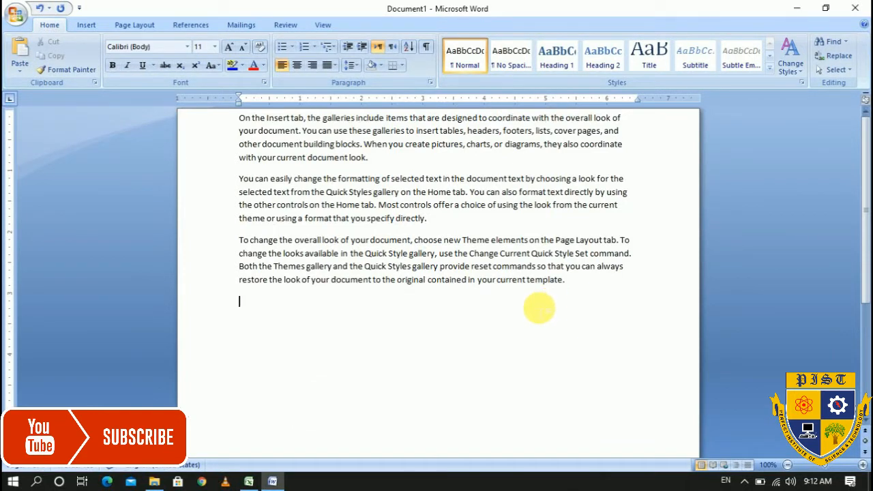
mouse_move(587, 296)
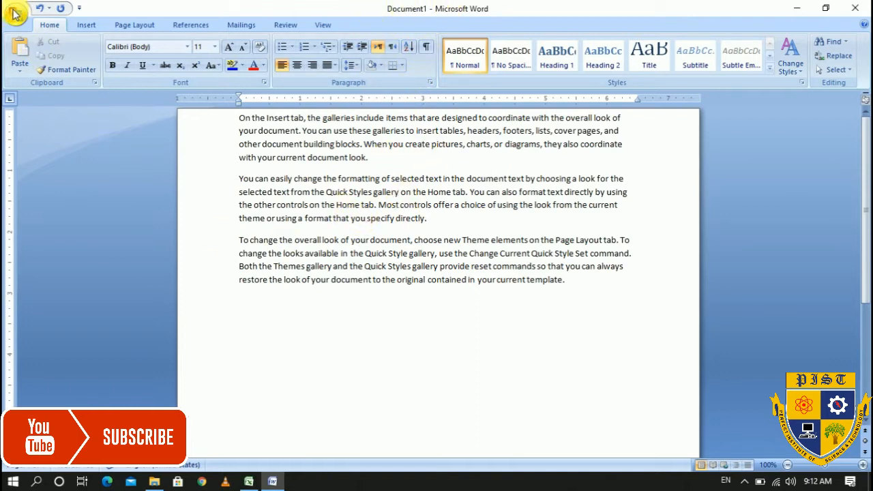
Step: Cancel closing the document, then show the Office button's Save As choices including PDF or XPS
click(18, 14)
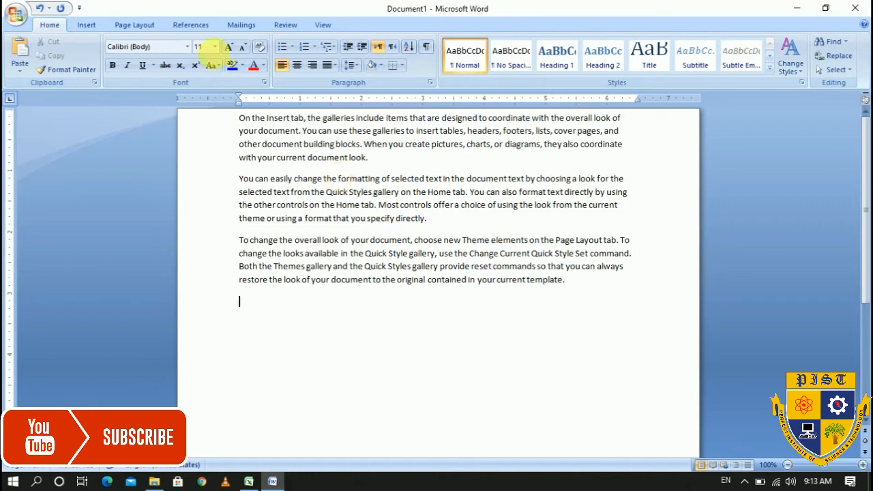
click(854, 11)
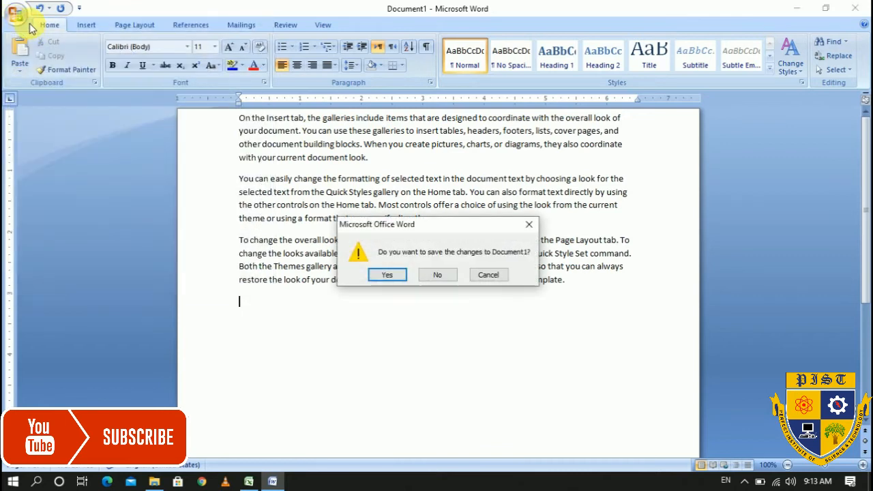
click(436, 274)
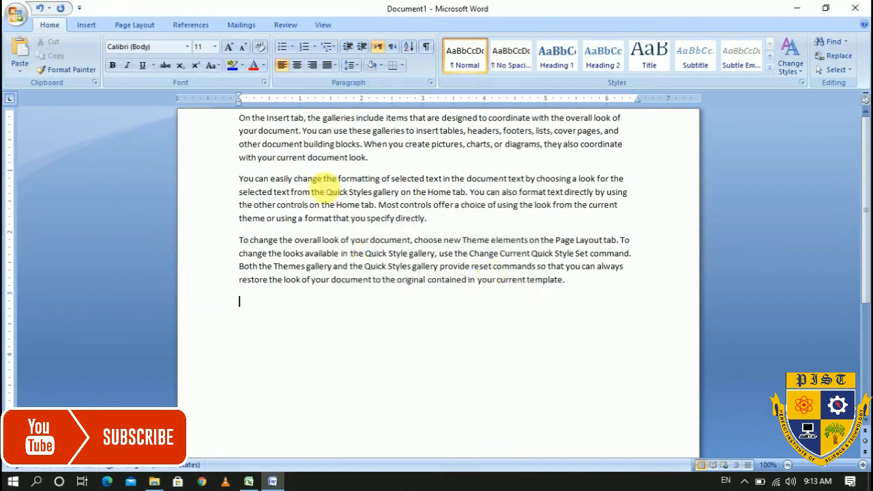
click(15, 13)
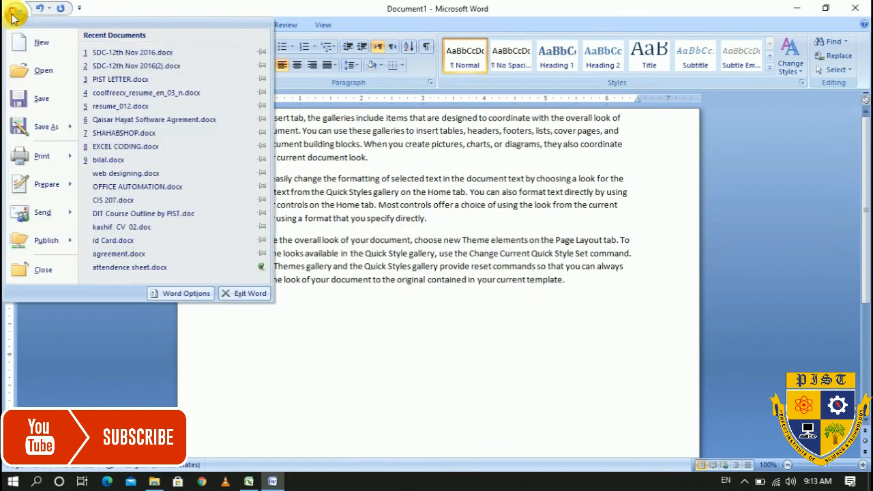
click(46, 127)
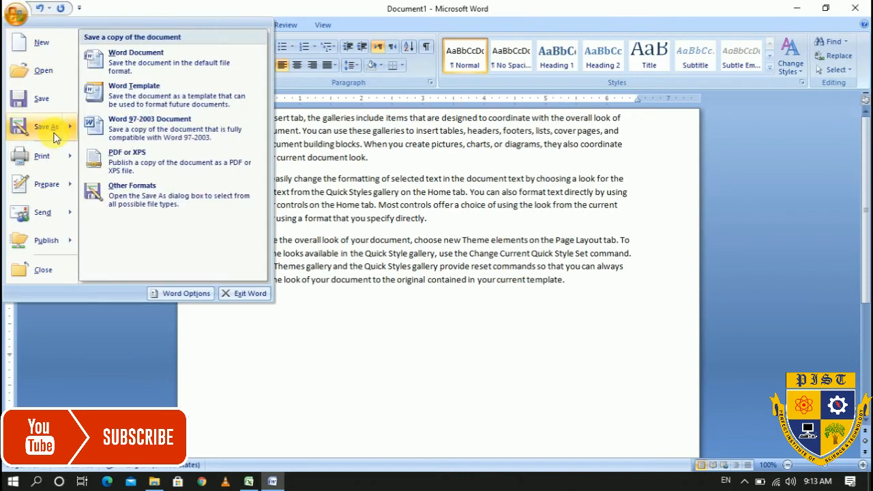
mouse_move(54, 136)
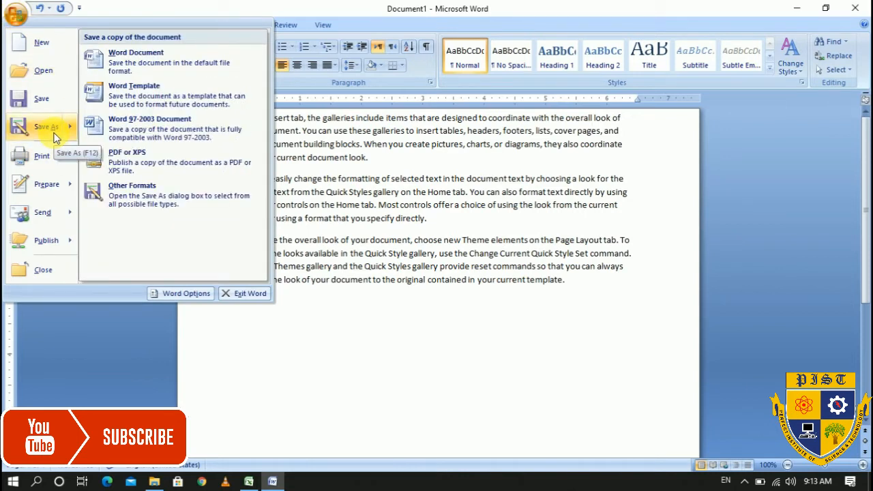
mouse_move(136, 161)
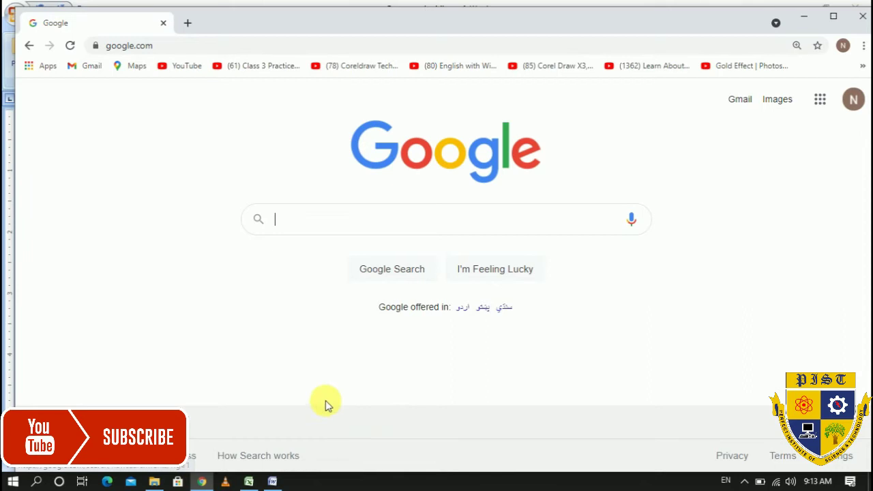
Step: Search Google for 'saveas' to surface the saveaspdfandxps.exe for Office 2007 suggestion
text(s)
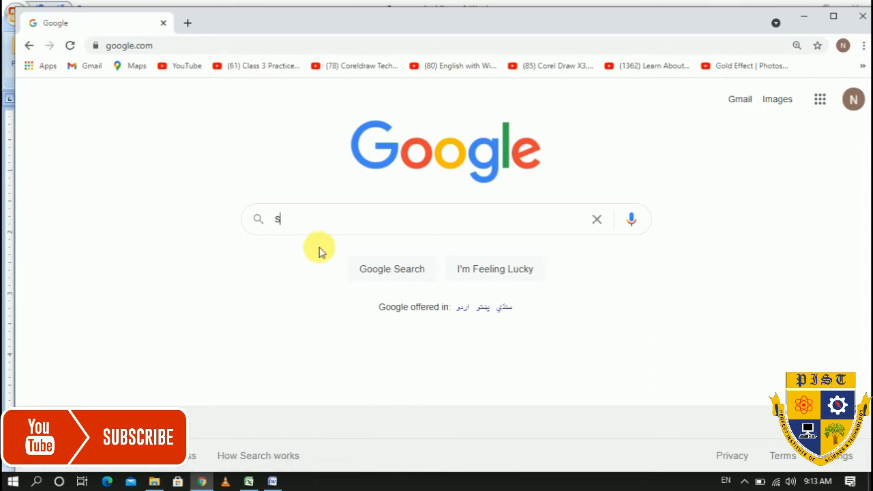
text(vea)
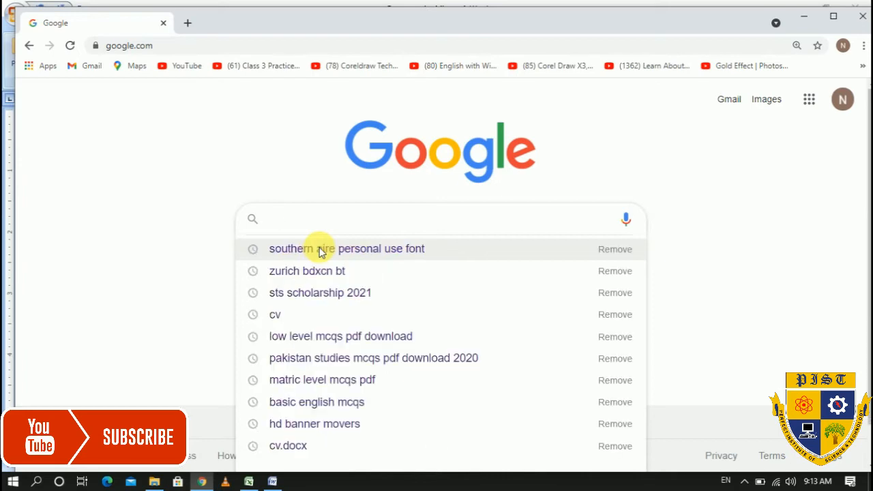
text(saveas)
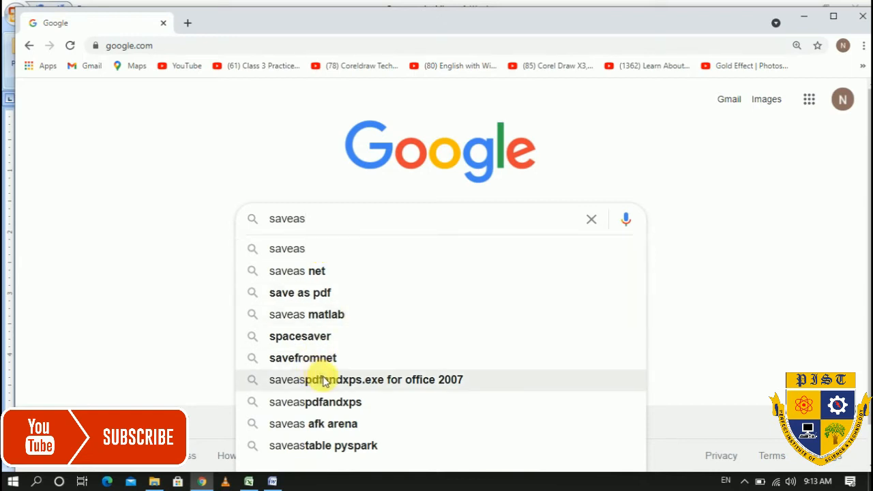
mouse_move(371, 390)
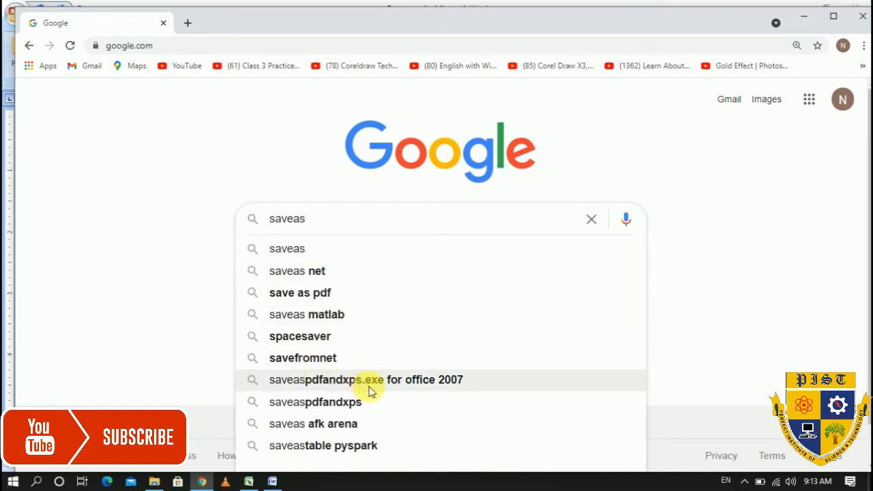
mouse_move(447, 387)
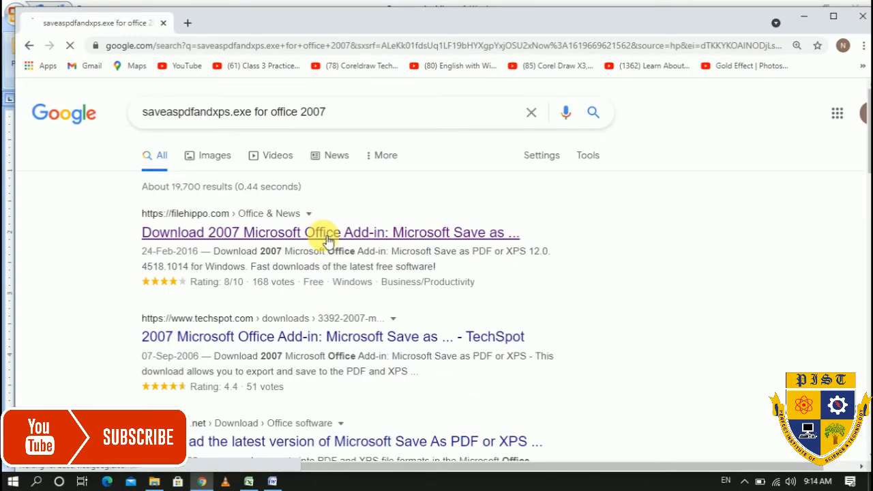
Step: Go to FileHippo's page for the 2007 Office Save as PDF or XPS add-in
click(330, 232)
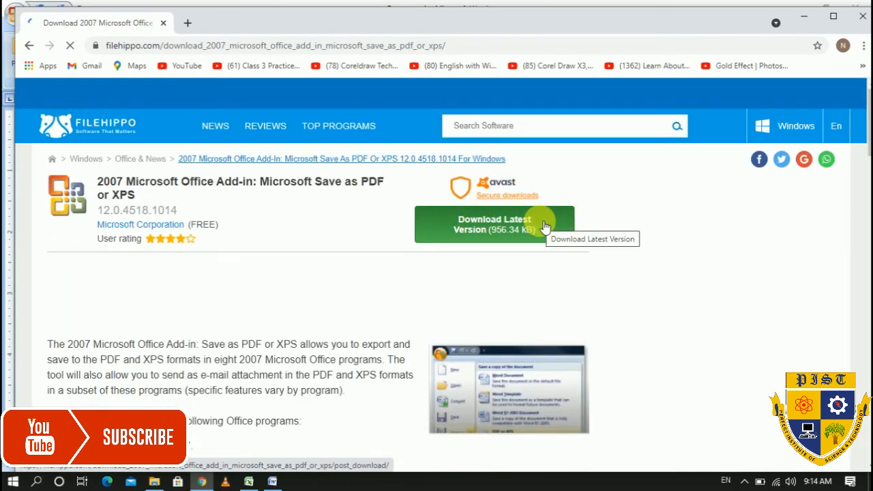
mouse_move(807, 15)
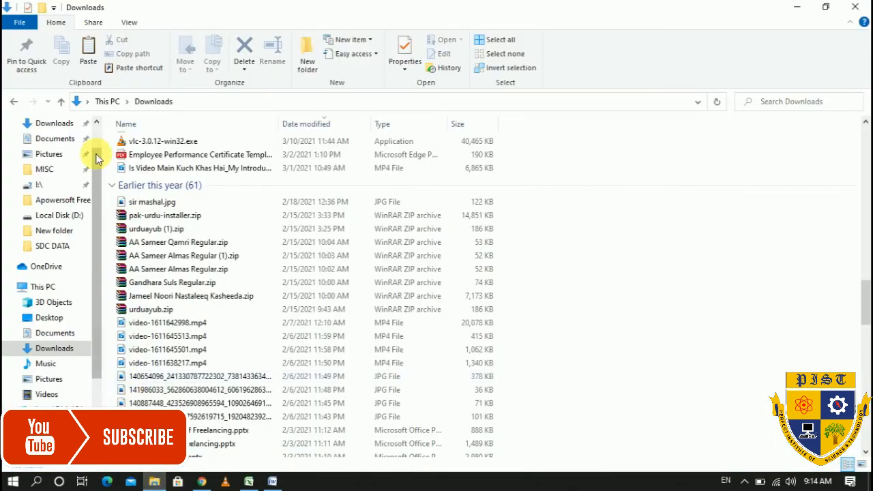
Step: Locate the SaveAsPDFandXPS.exe installer in the Downloads folder
click(51, 123)
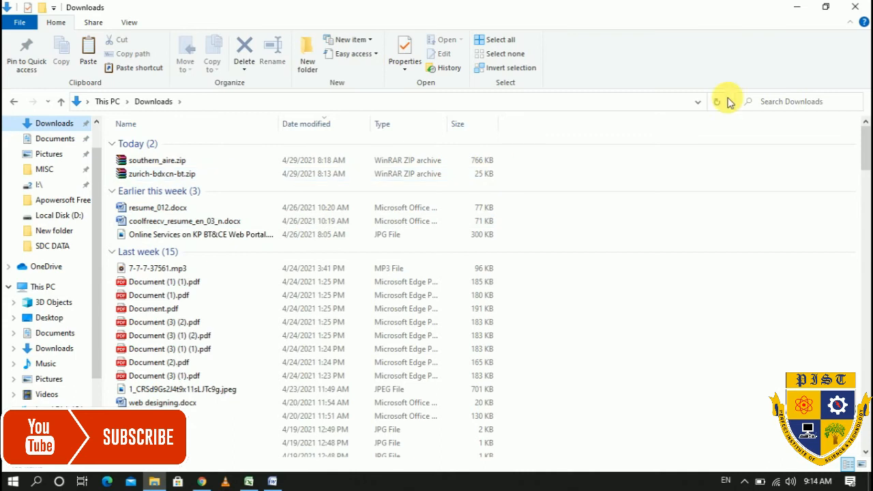
scroll(down, 3)
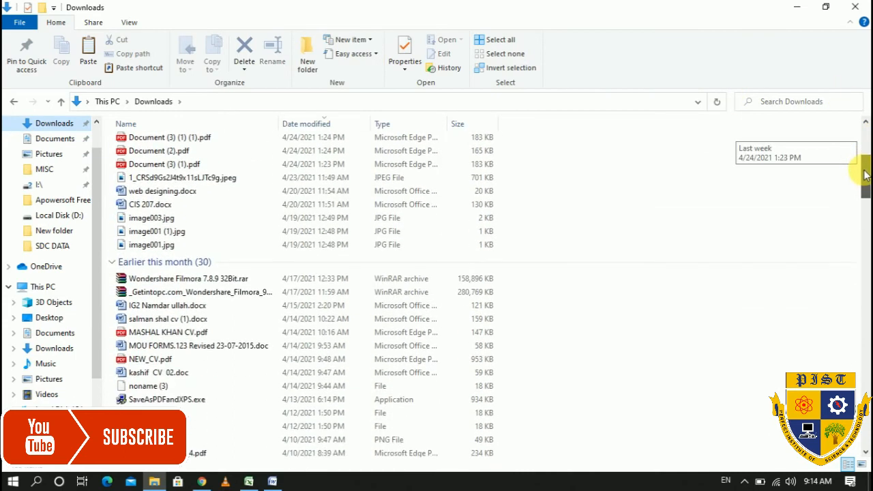
scroll(down, 3)
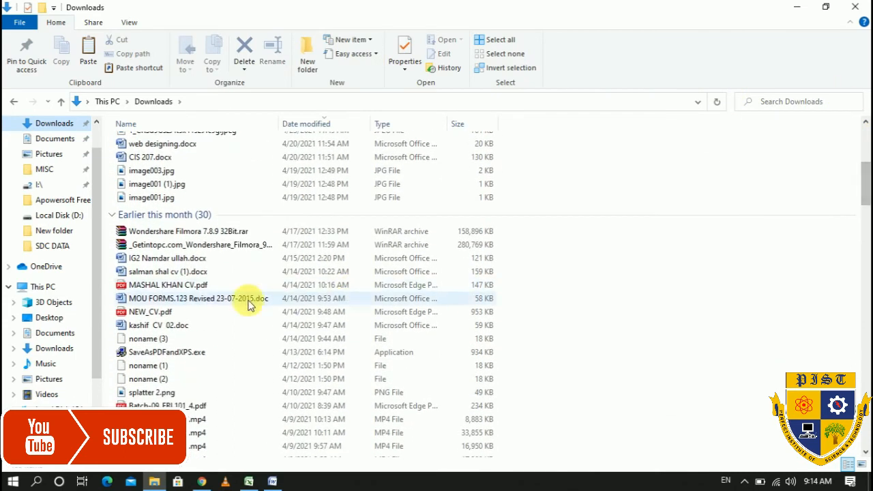
mouse_move(167, 360)
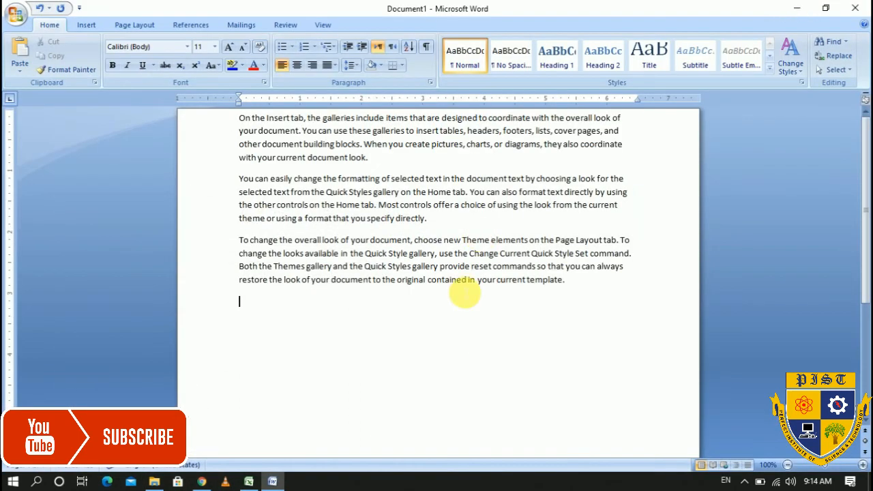
mouse_move(19, 8)
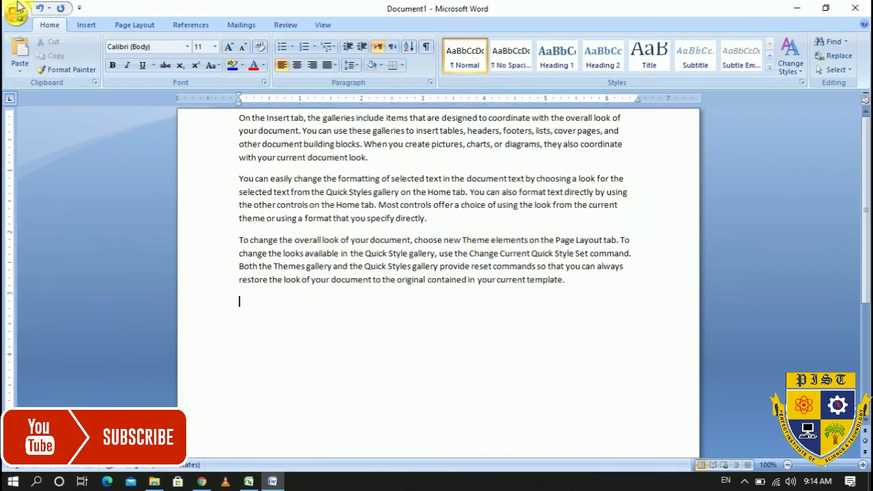
Step: Reach the Publish as PDF or XPS dialog from the Office button's Save As menu
click(19, 16)
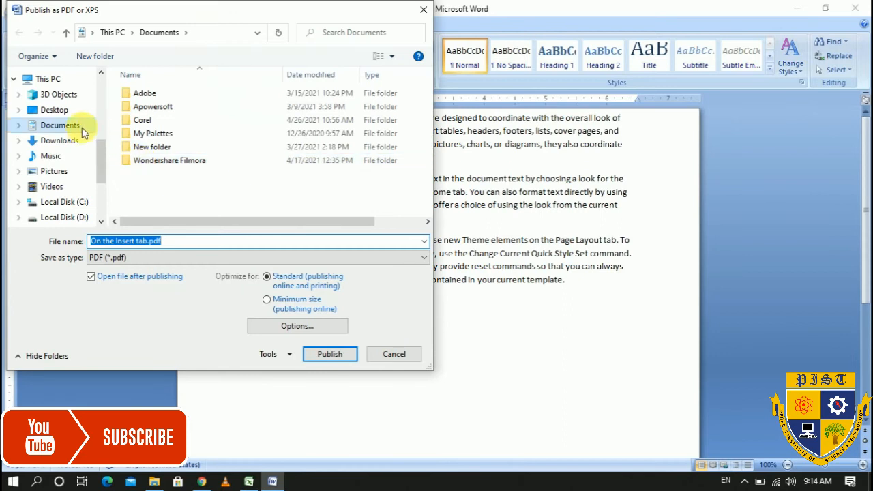
mouse_move(53, 109)
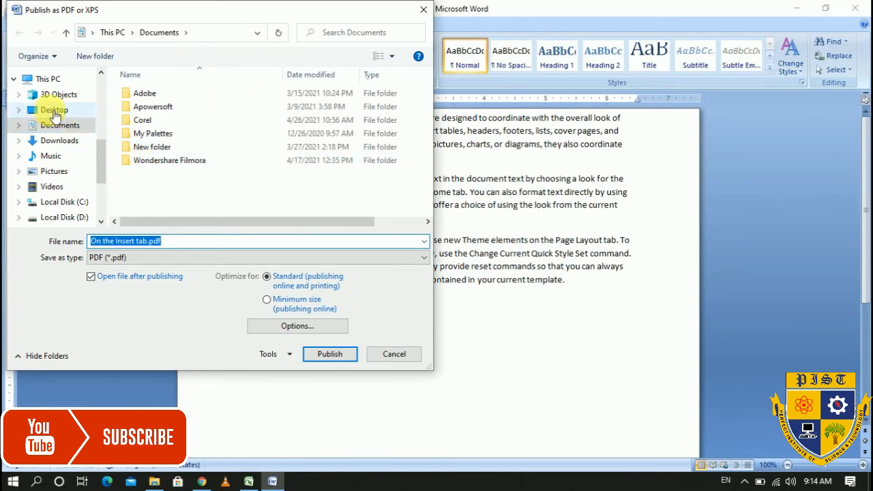
Step: Publish the document to the Desktop as project.pdf
click(54, 110)
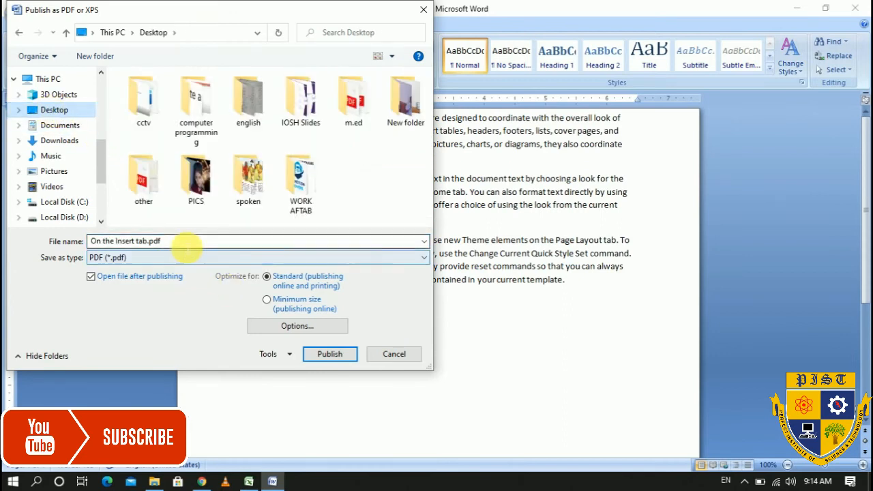
text(p)
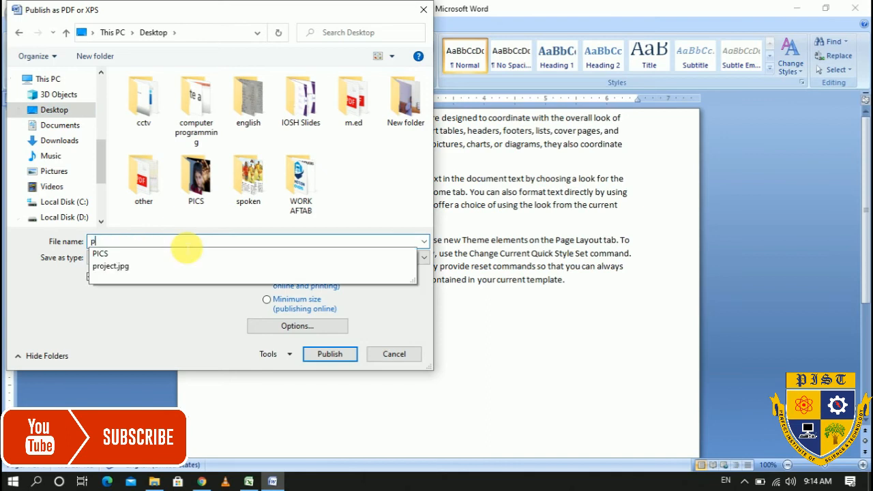
text(roject)
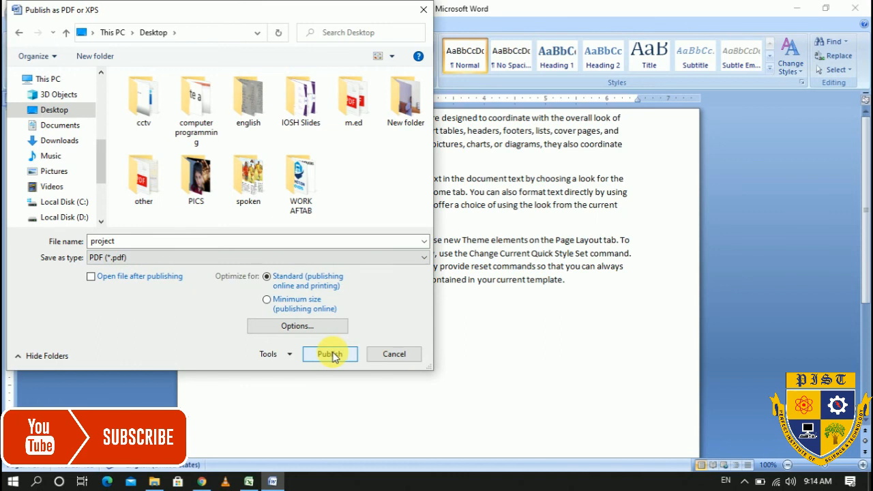
click(330, 355)
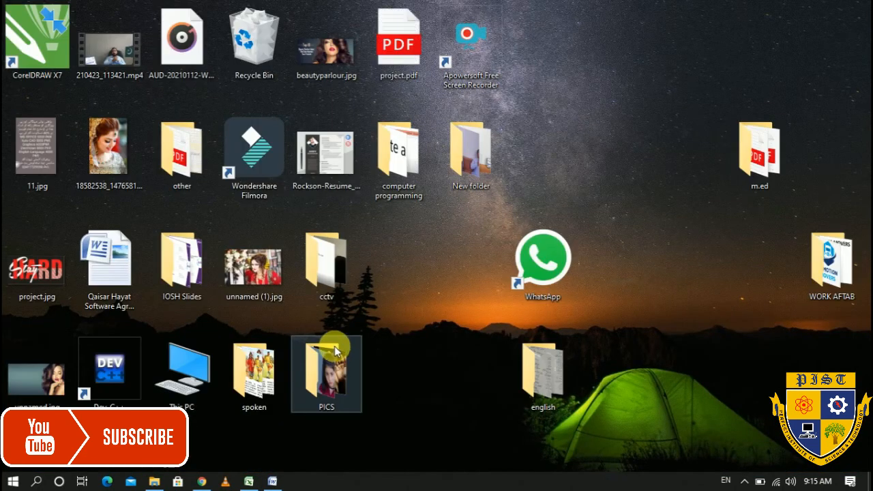
mouse_move(396, 68)
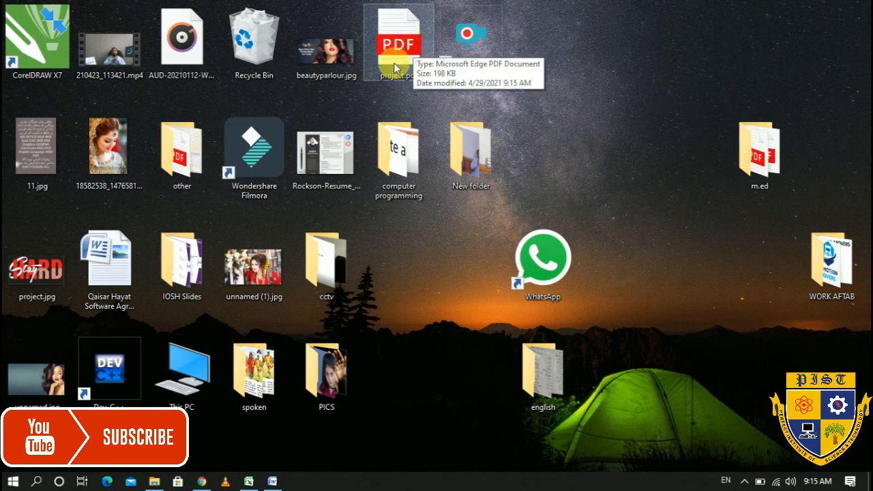